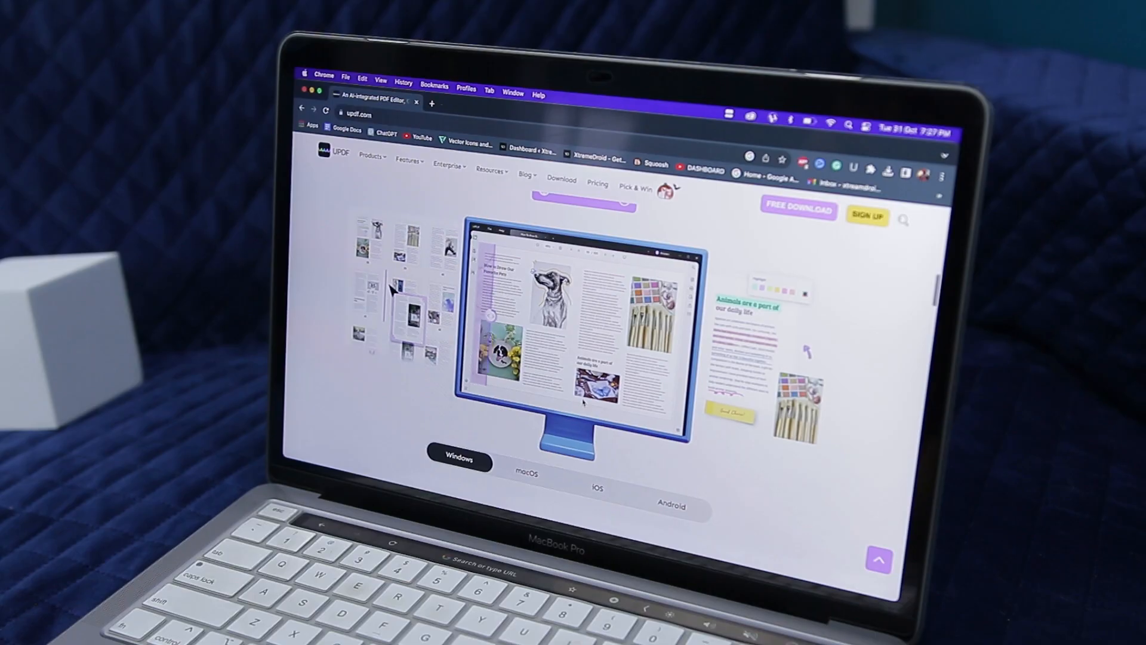
Step: Browse UPDF's macOS and iOS previews, then scroll to 'Productive Tools to Edit PDF'
click(528, 473)
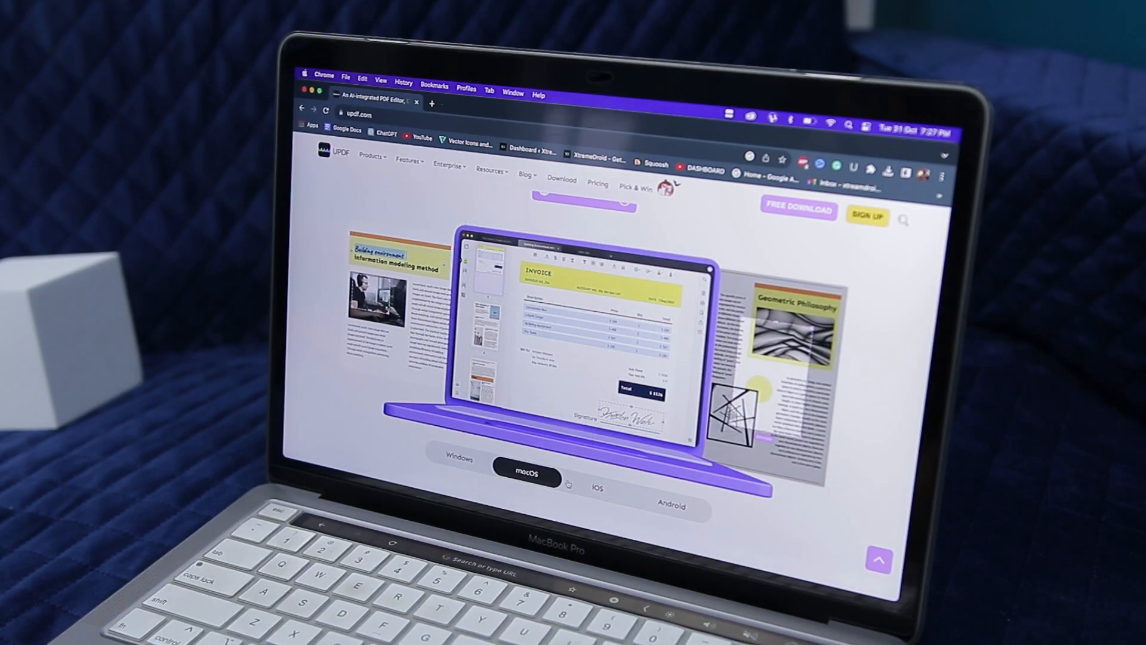
click(597, 489)
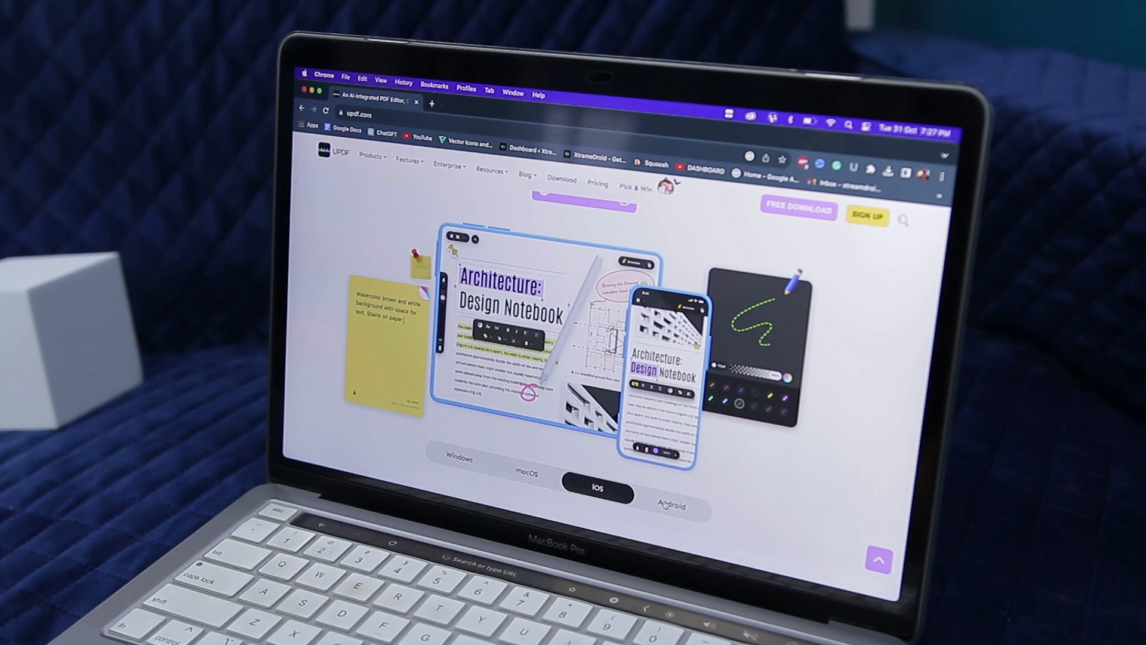
scroll(down, 3)
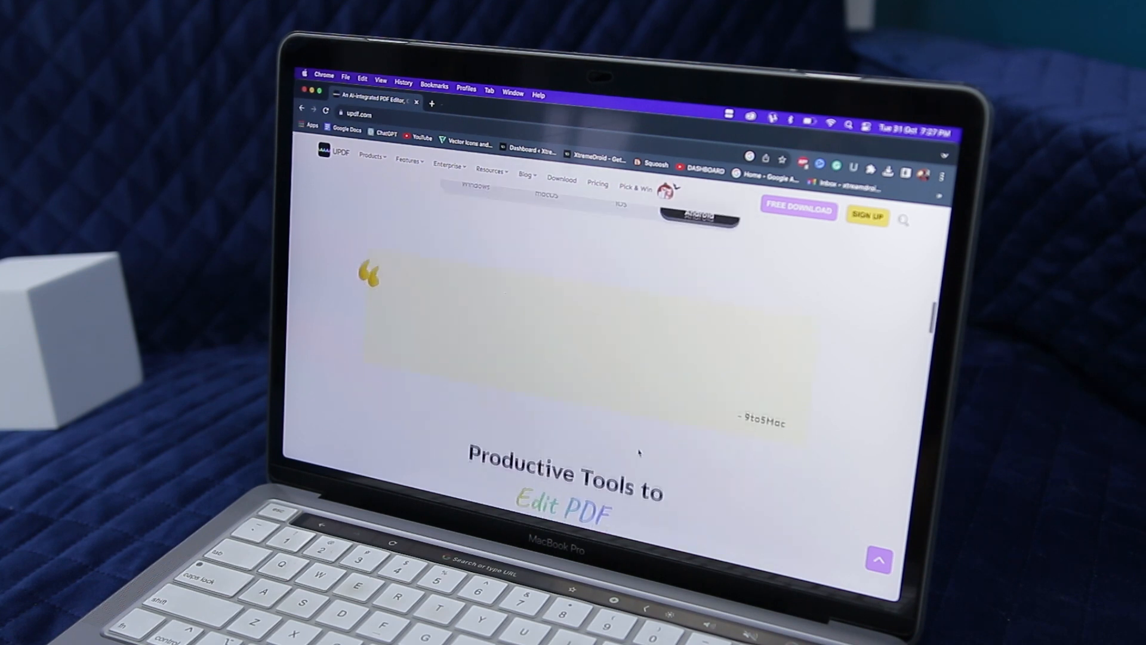
scroll(down, 3)
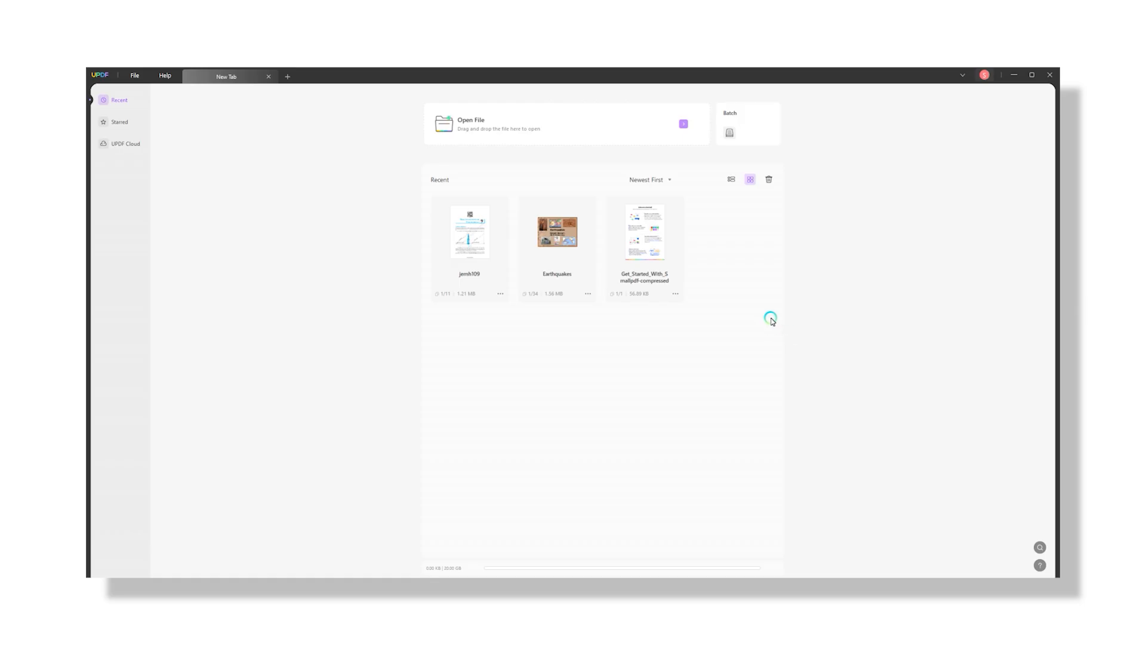
Step: Visit the Starred and UPDF Cloud file lists in the sidebar
click(118, 121)
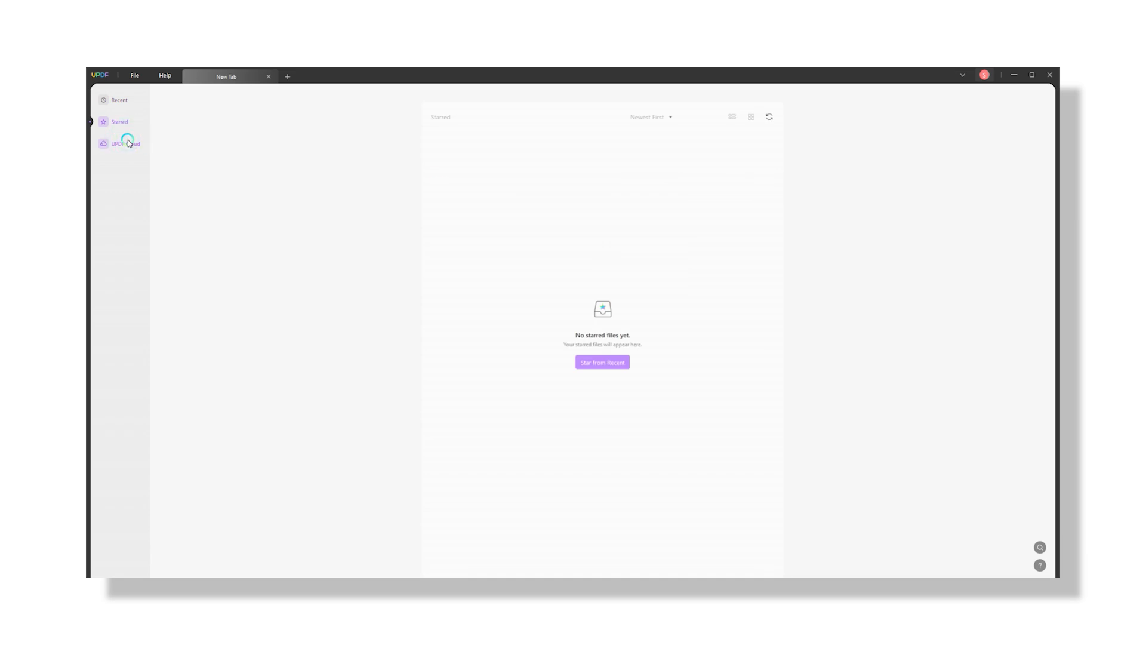
click(118, 100)
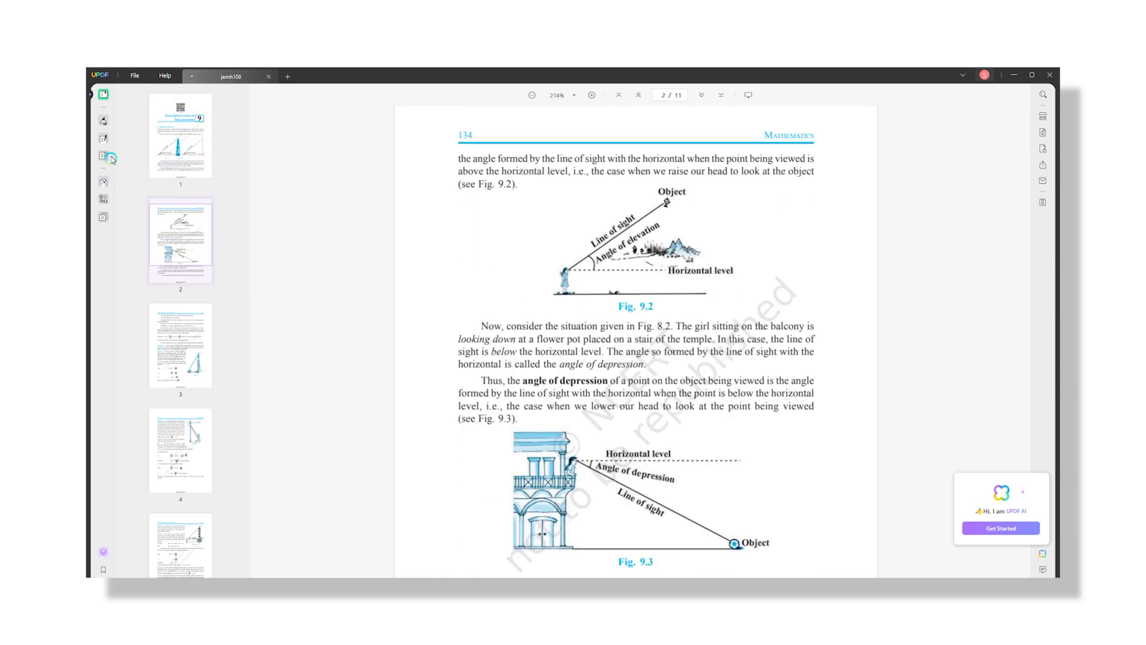
mouse_move(103, 121)
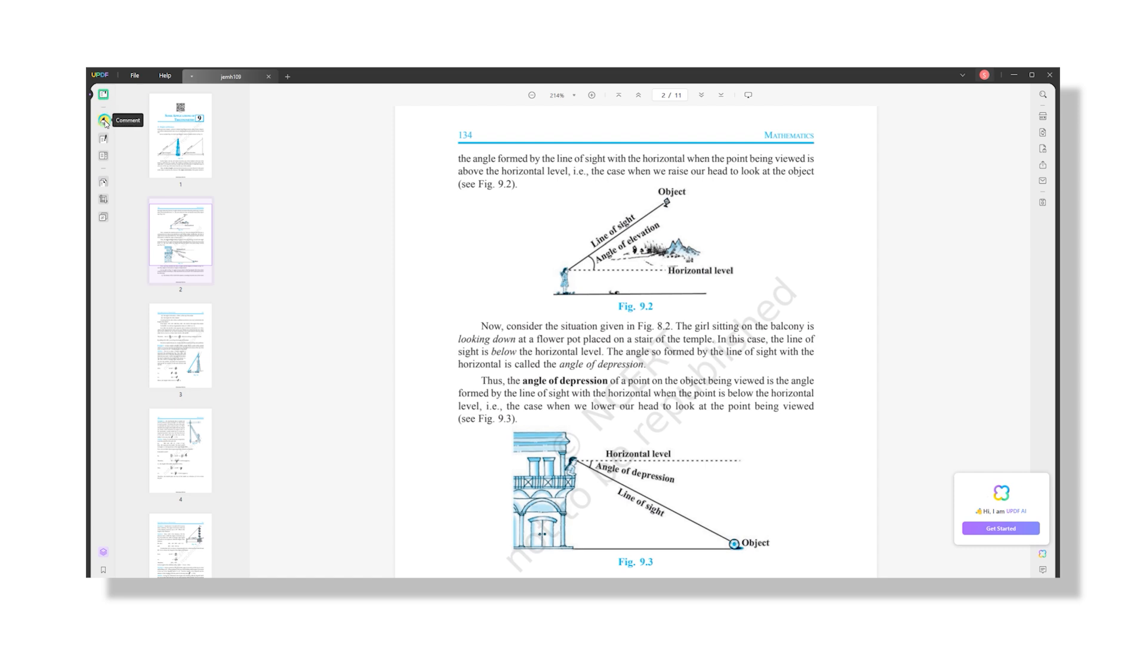
mouse_move(103, 138)
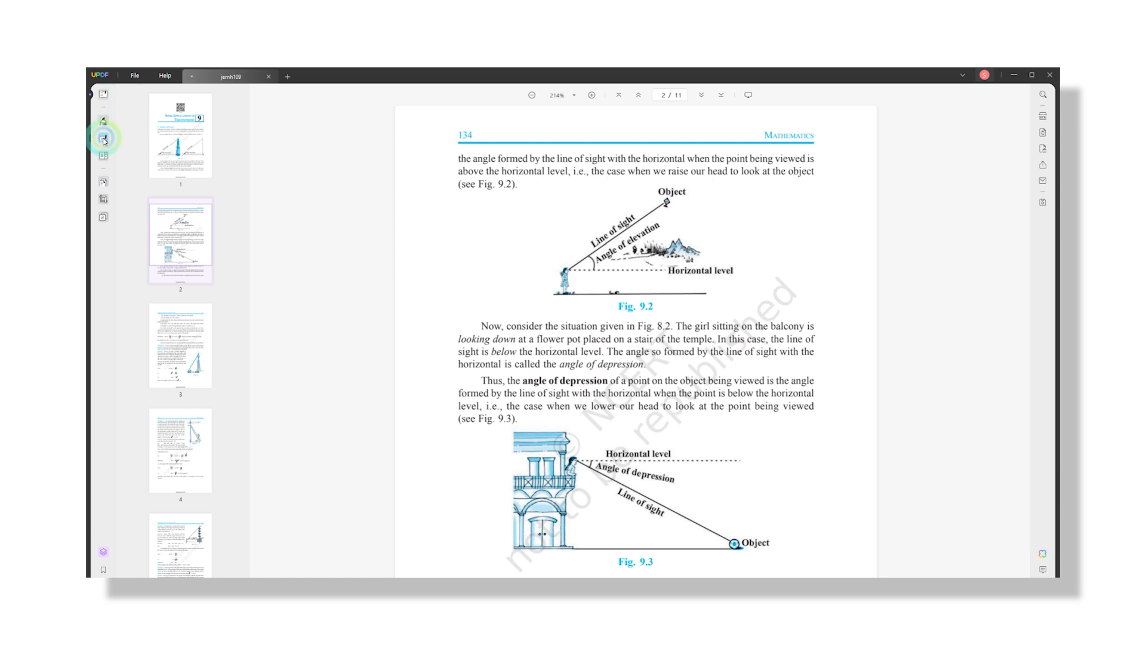
Step: Turn on Edit PDF mode for the jemh109 textbook to reveal Text, Image and Link options
click(104, 139)
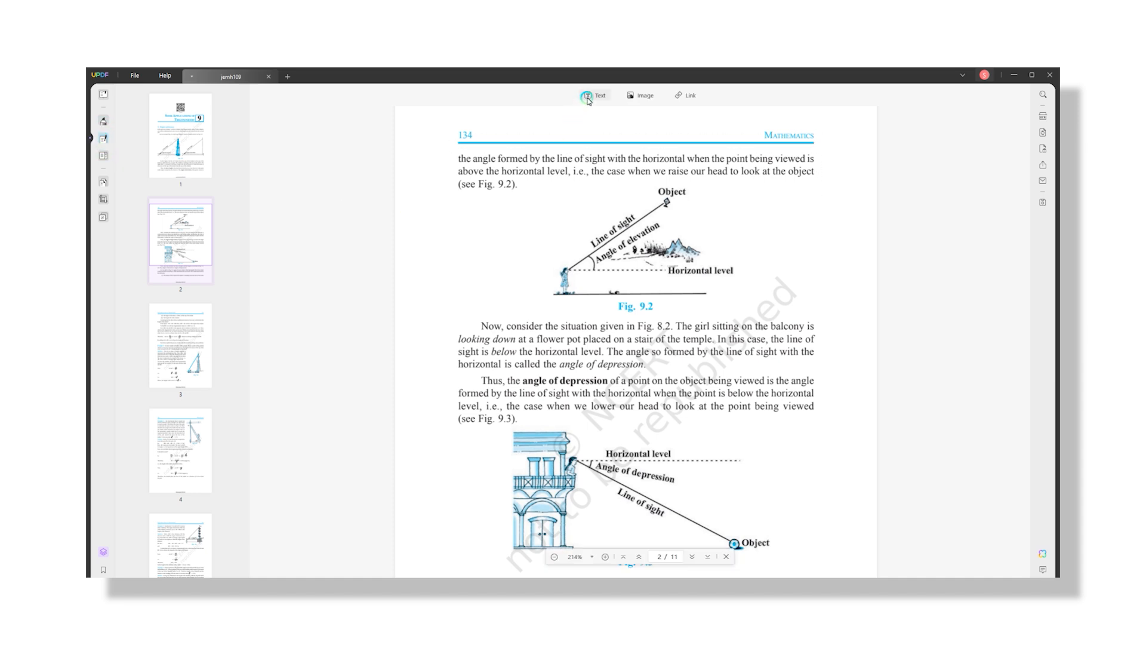
mouse_move(681, 95)
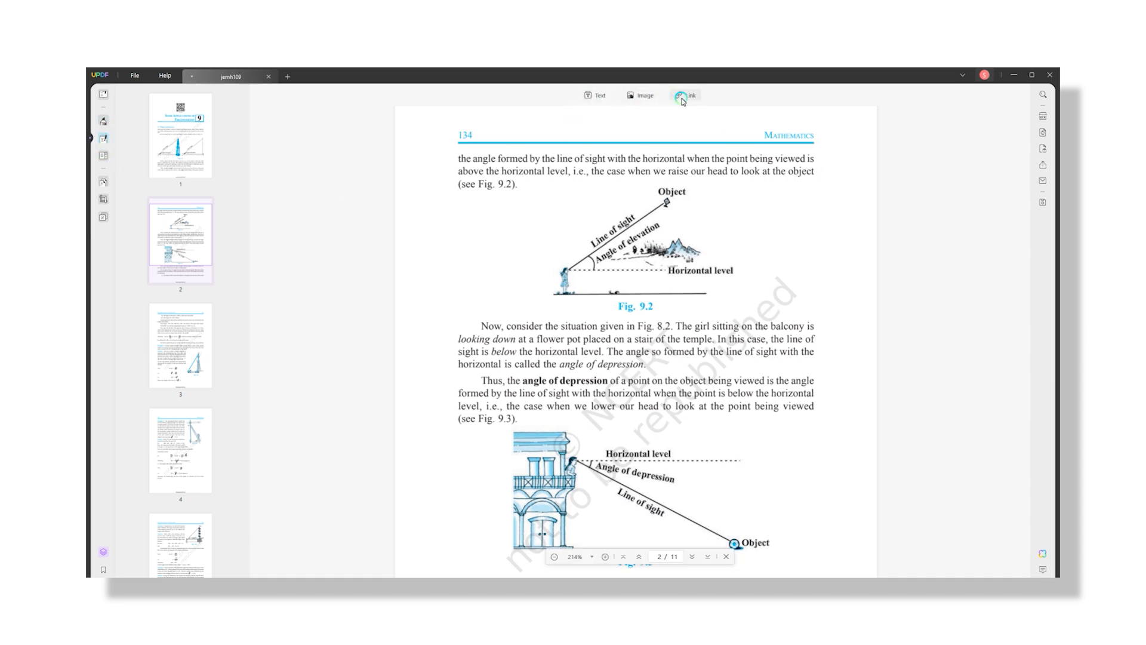
mouse_move(599, 95)
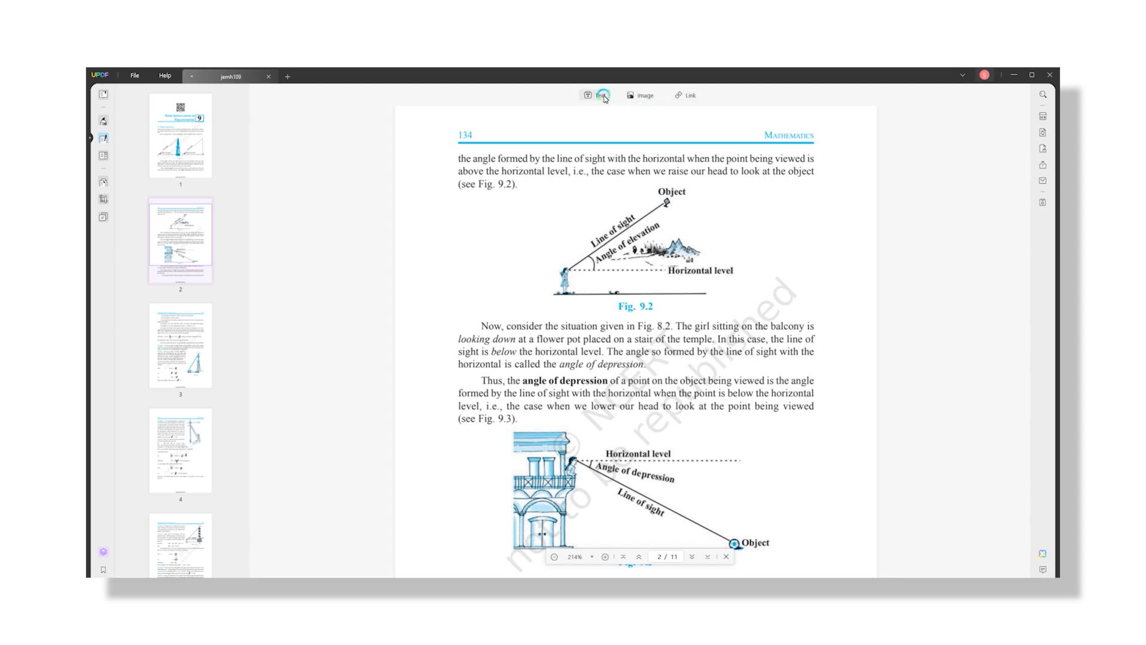
Step: Bold the word 'verticle' in the first paragraph and open its text colour picker
click(595, 95)
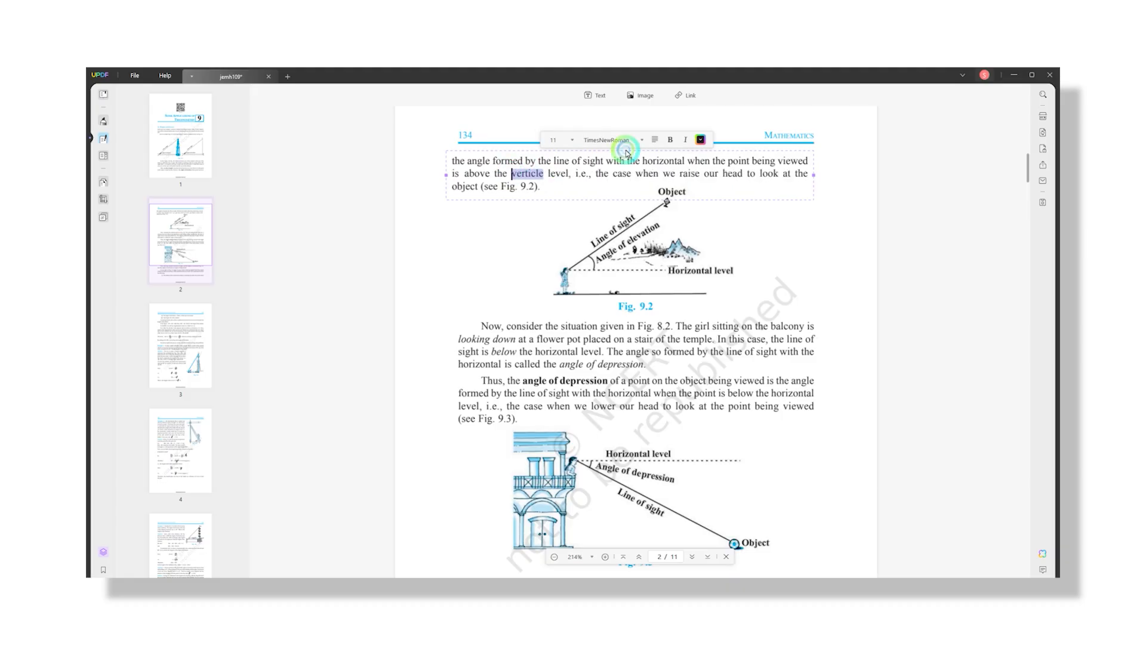
click(670, 139)
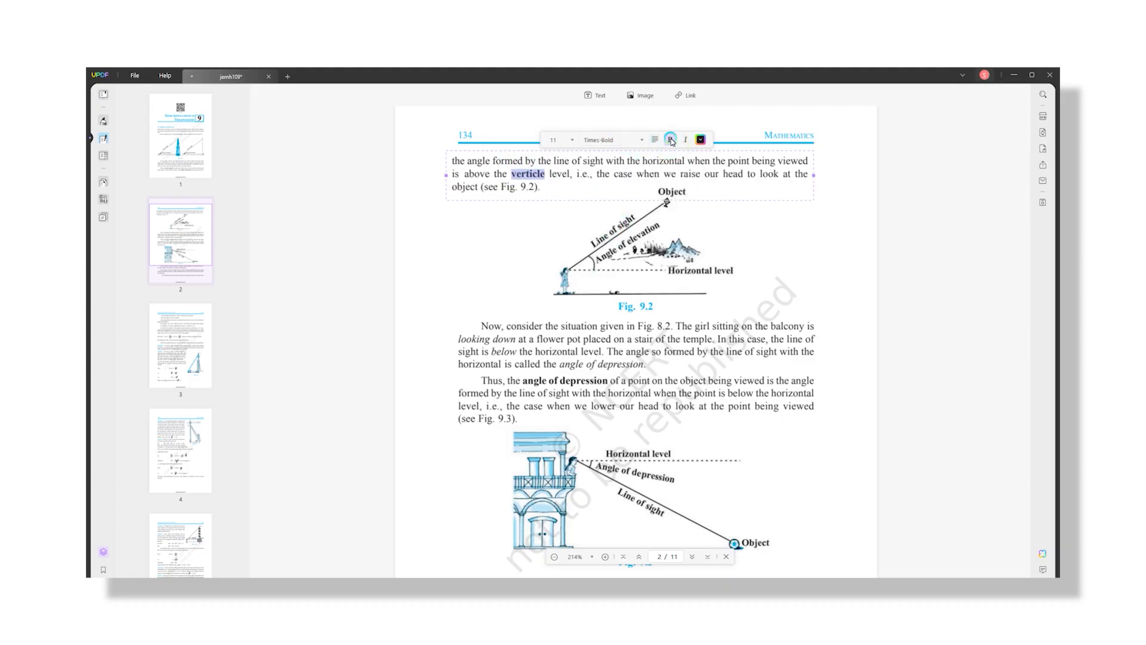
click(700, 139)
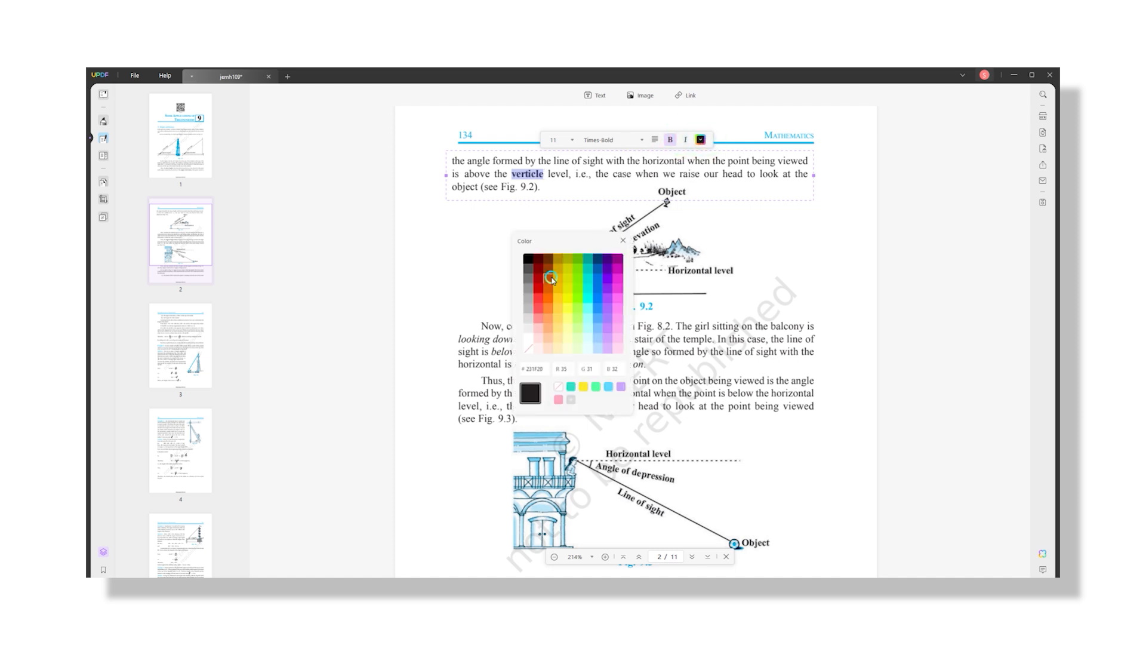
mouse_move(587, 358)
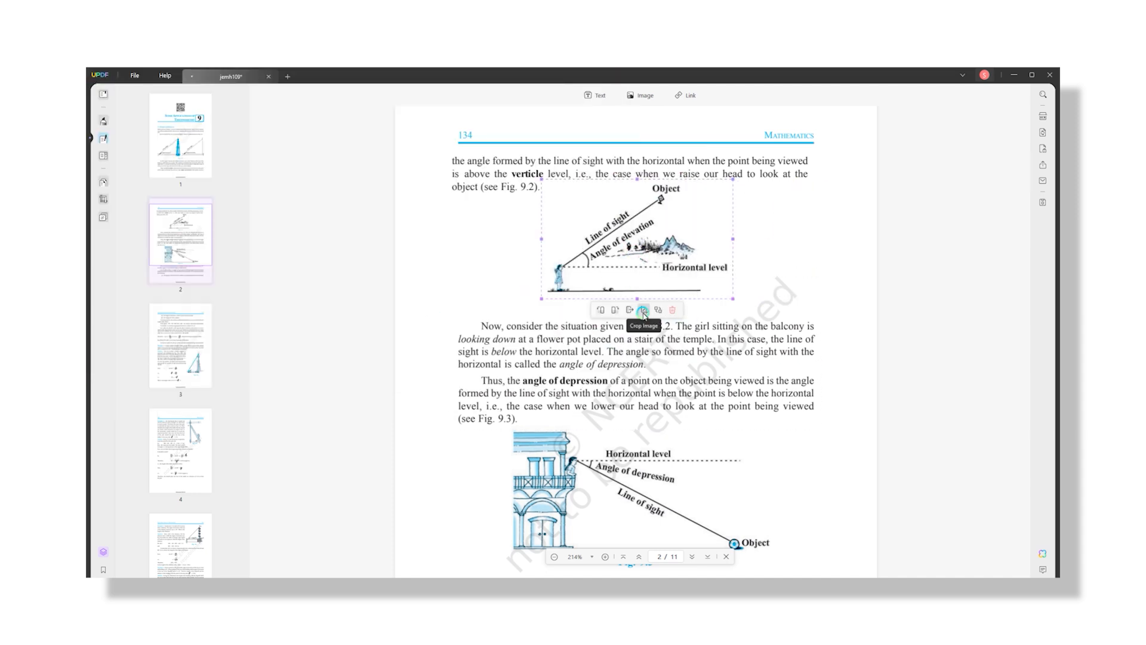
Step: Crop the Fig. 9.2 line-of-sight image and scroll down the page
click(659, 303)
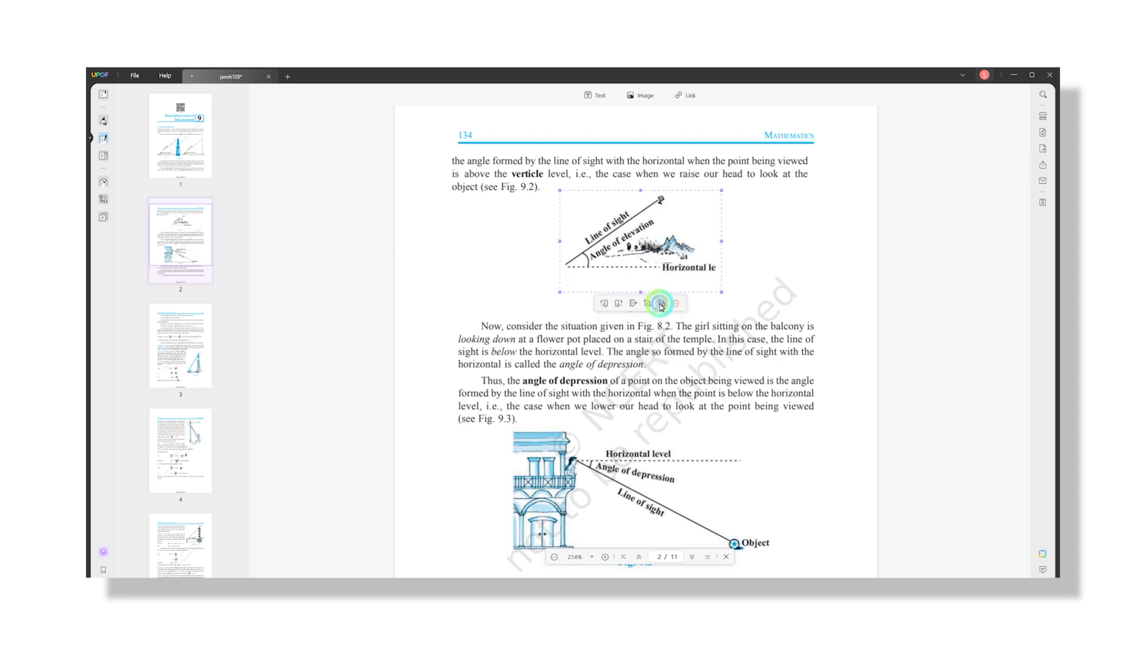
scroll(down, 3)
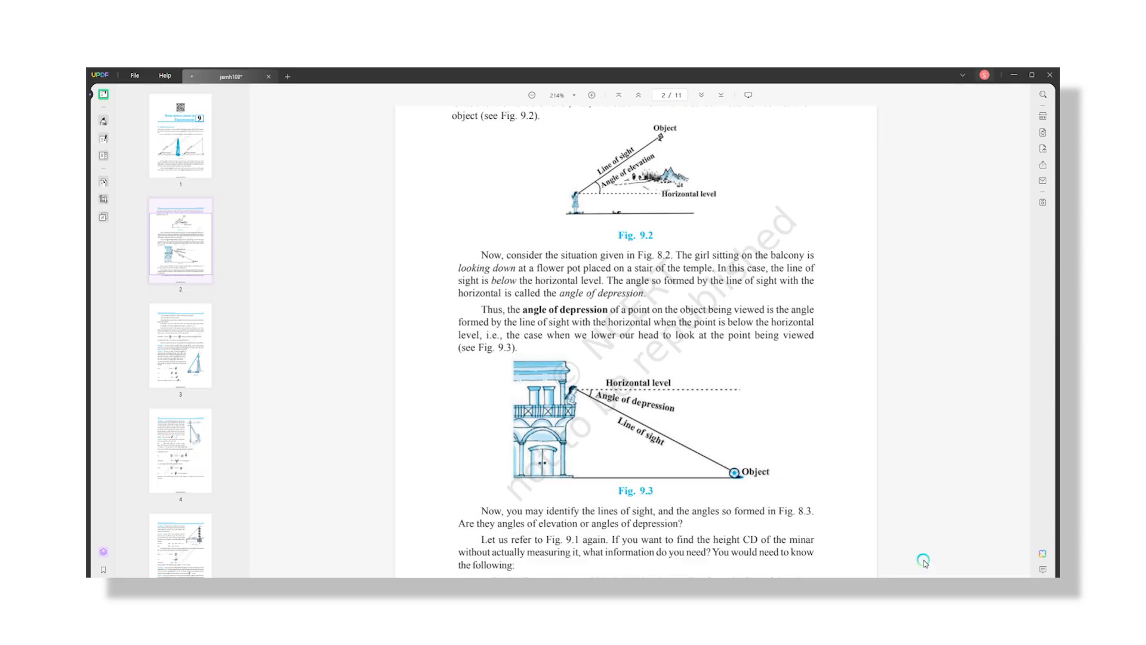
Step: Annotate page 2 with highlight, strikethrough and underline, then add a text box near Example 1
click(103, 120)
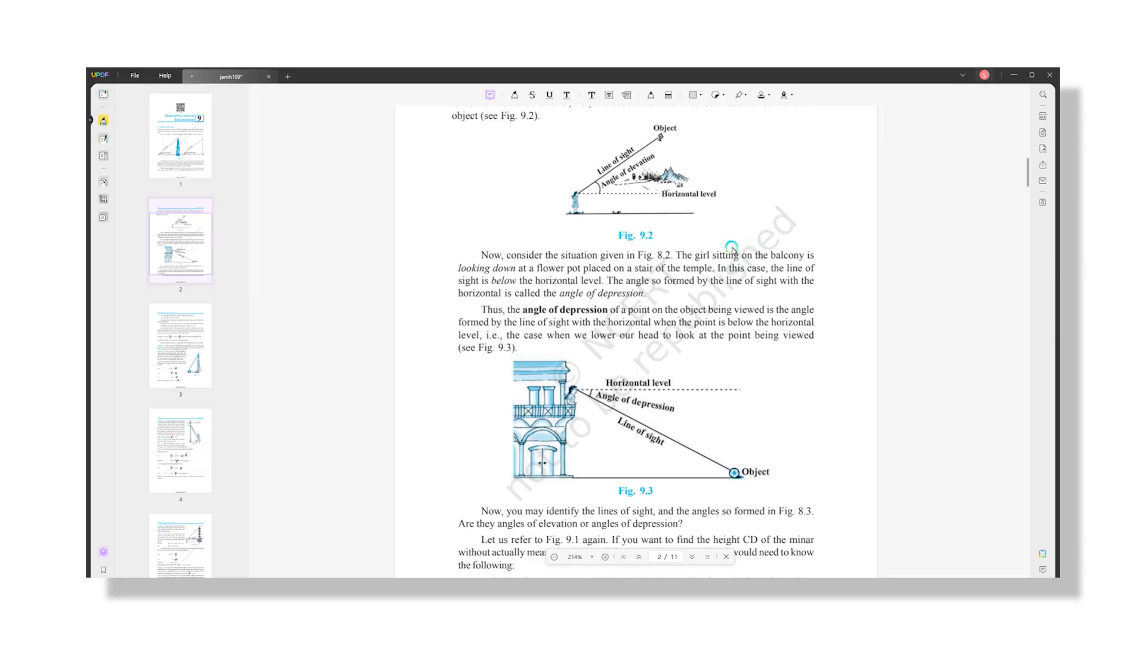
click(728, 248)
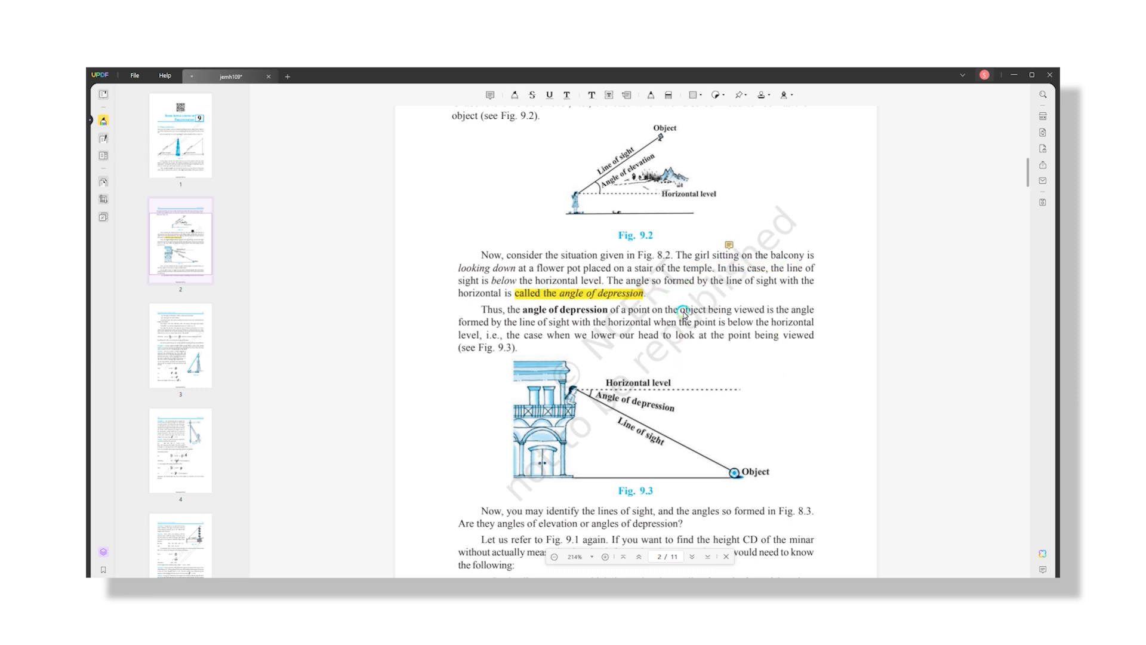
scroll(down, 3)
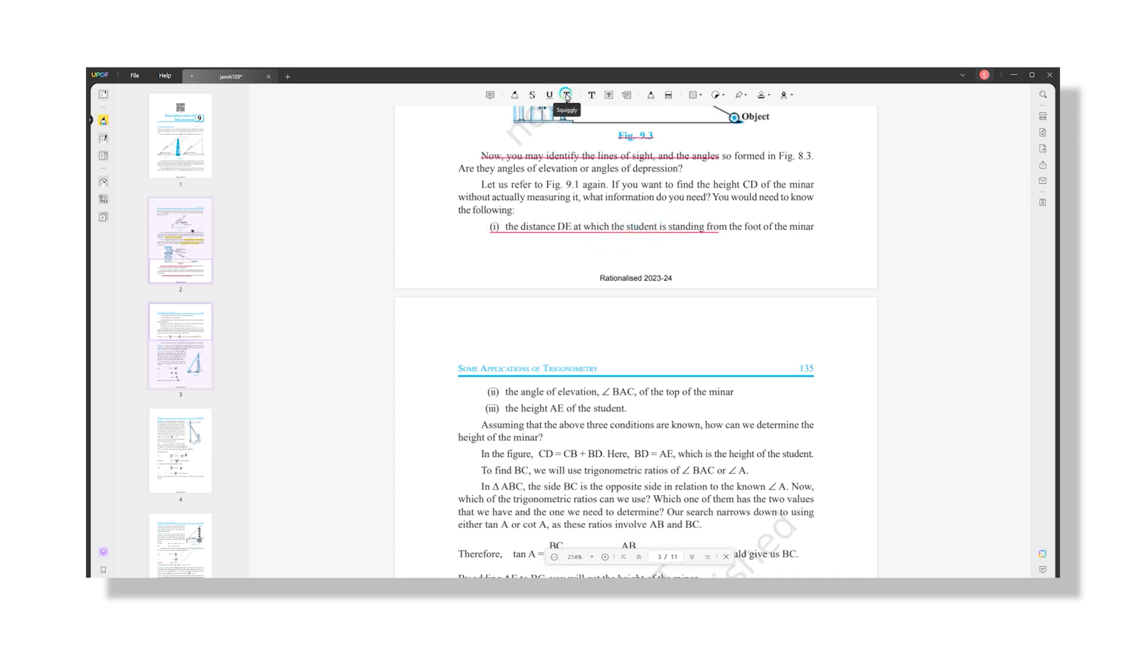
scroll(down, 3)
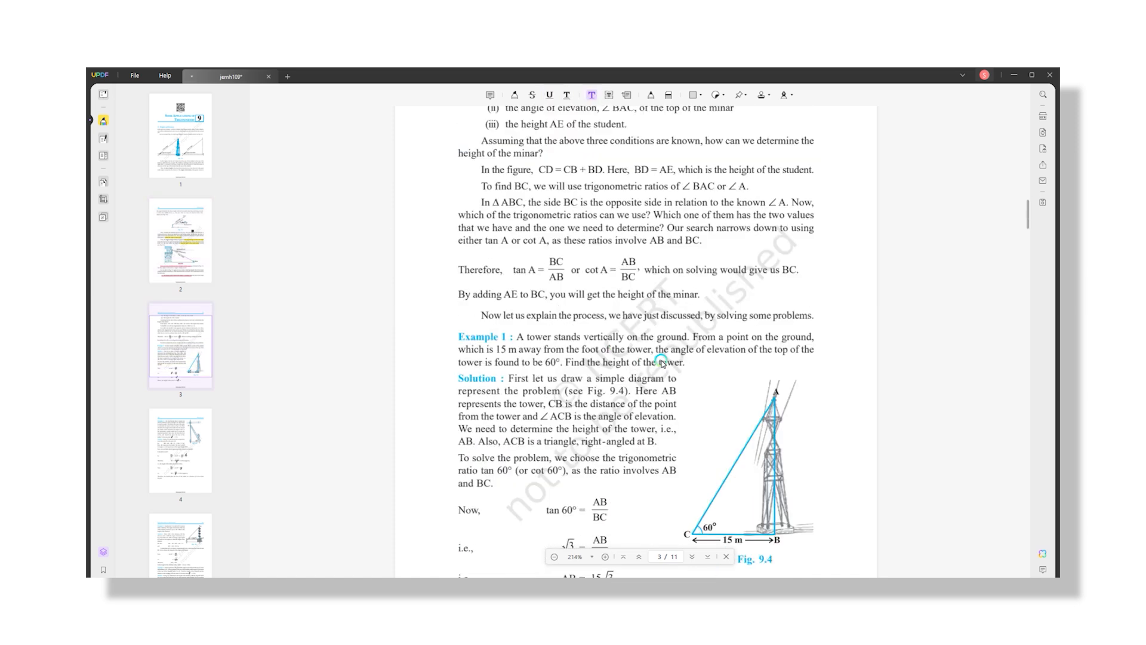
click(590, 94)
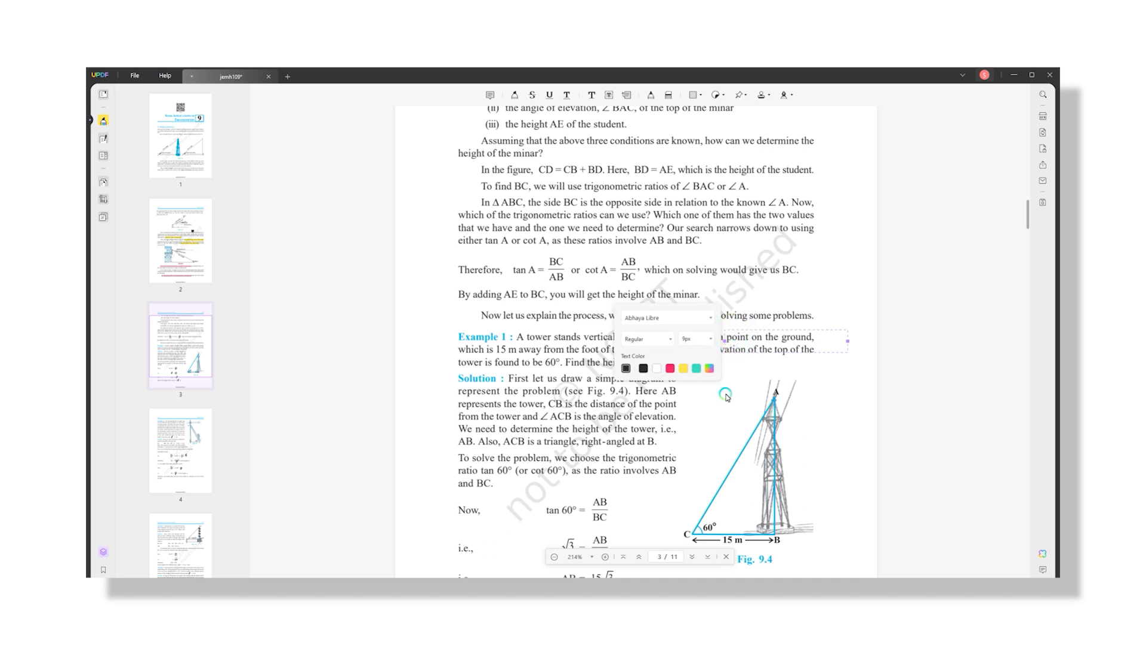